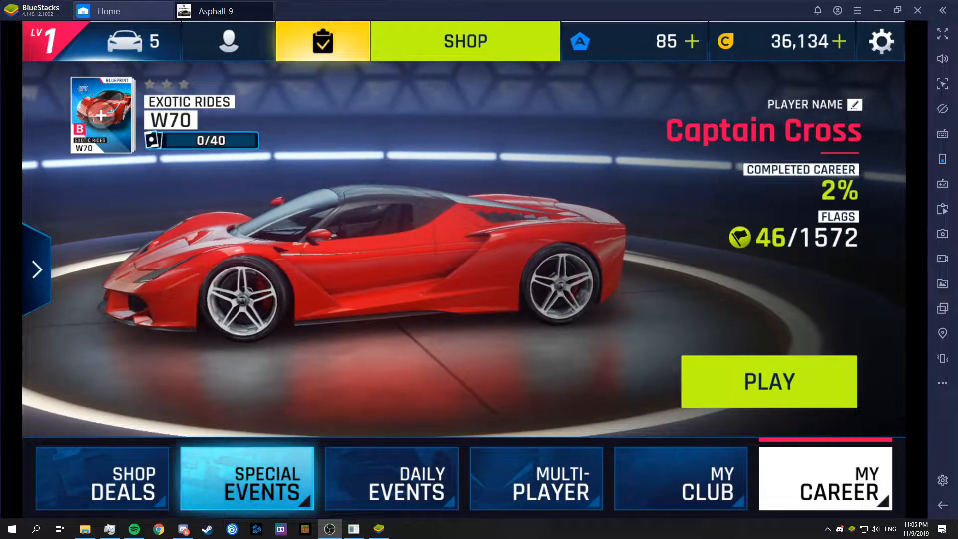
# Dismiss the already-installed notice and show the advanced game controls editor for Asphalt 9
pyautogui.click(768, 381)
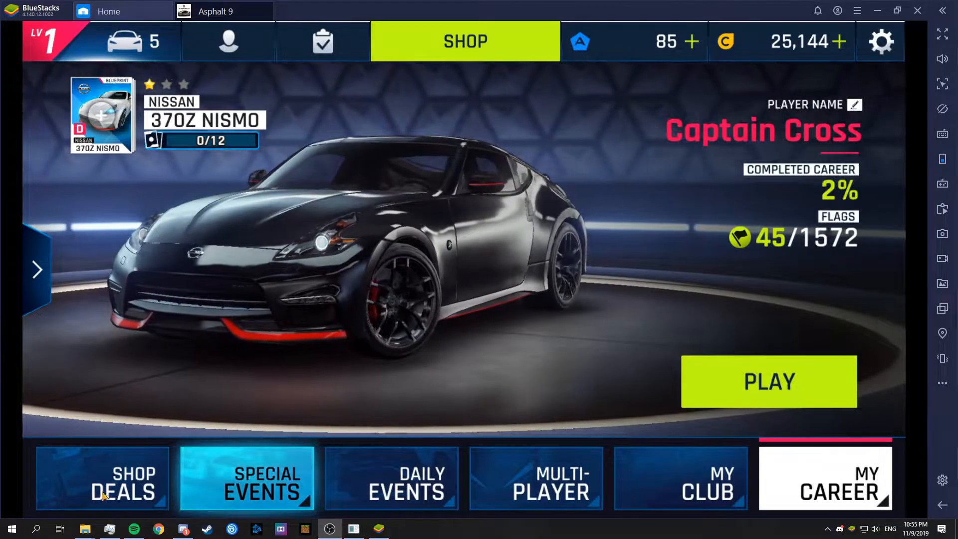
pyautogui.click(86, 529)
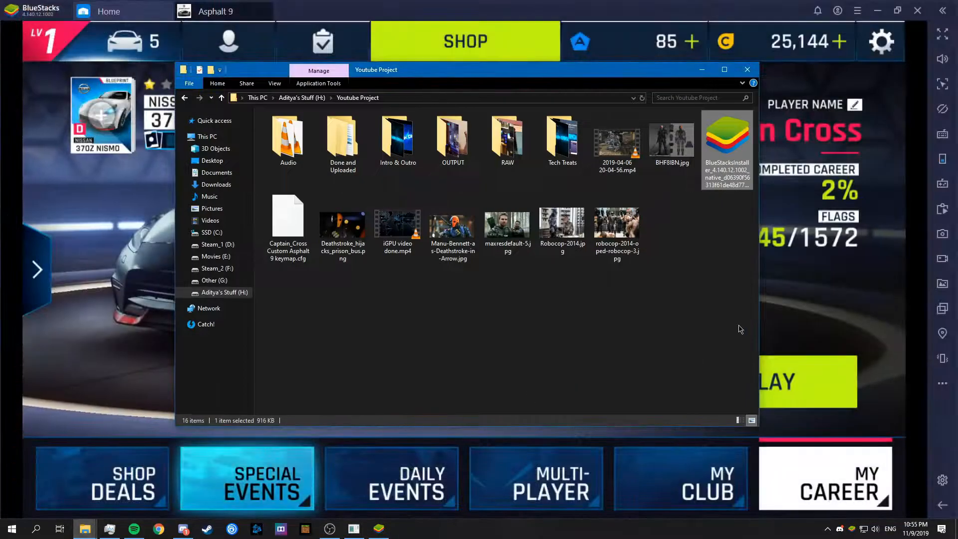
pyautogui.moveTo(571, 329)
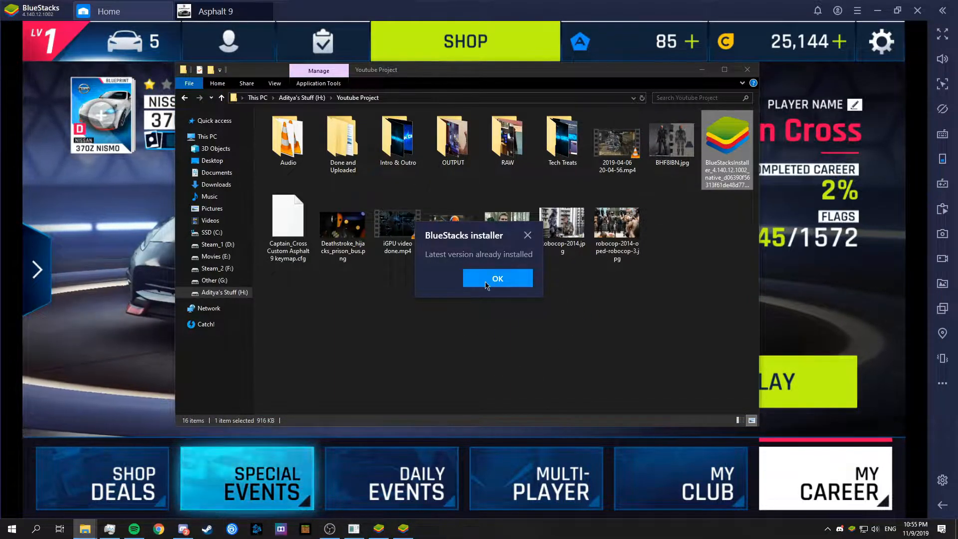
pyautogui.click(498, 278)
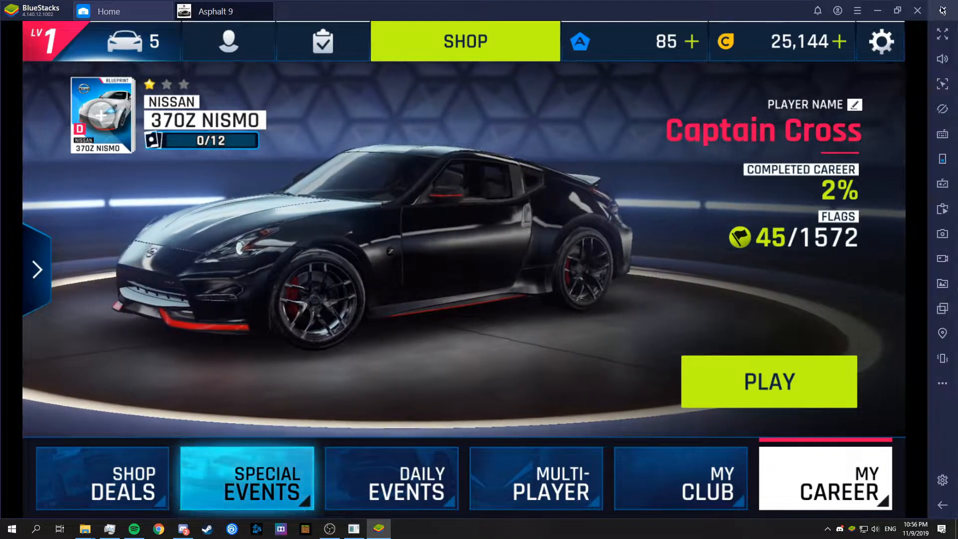
pyautogui.moveTo(943, 135)
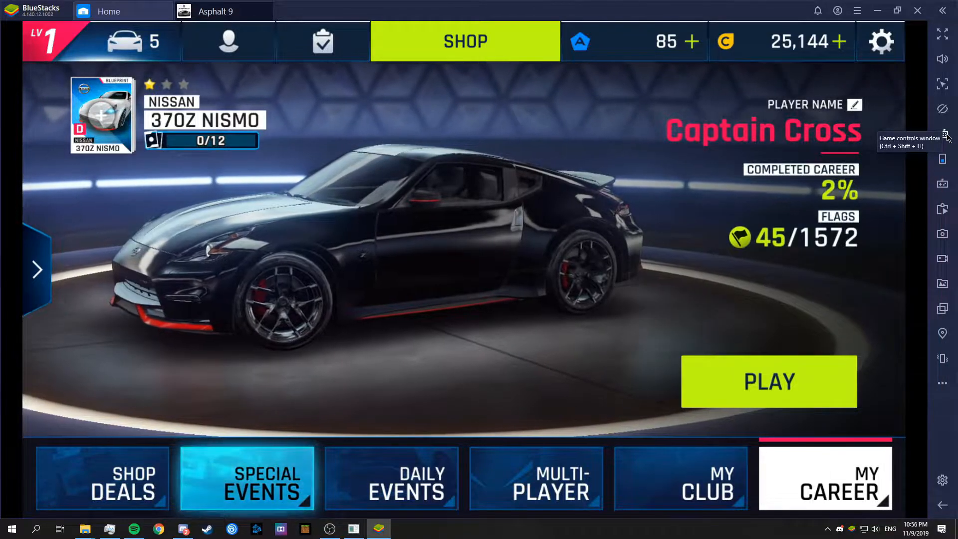
pyautogui.click(943, 137)
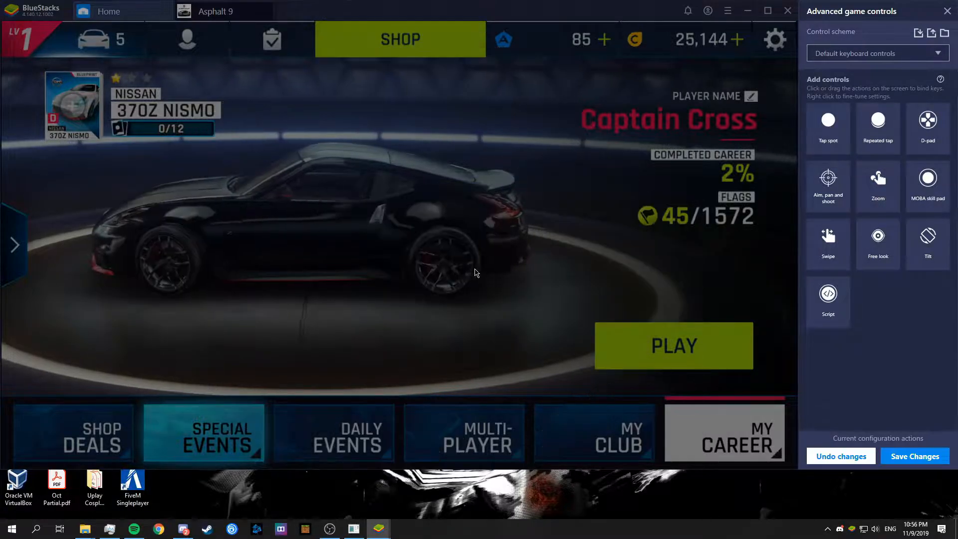
pyautogui.moveTo(930, 62)
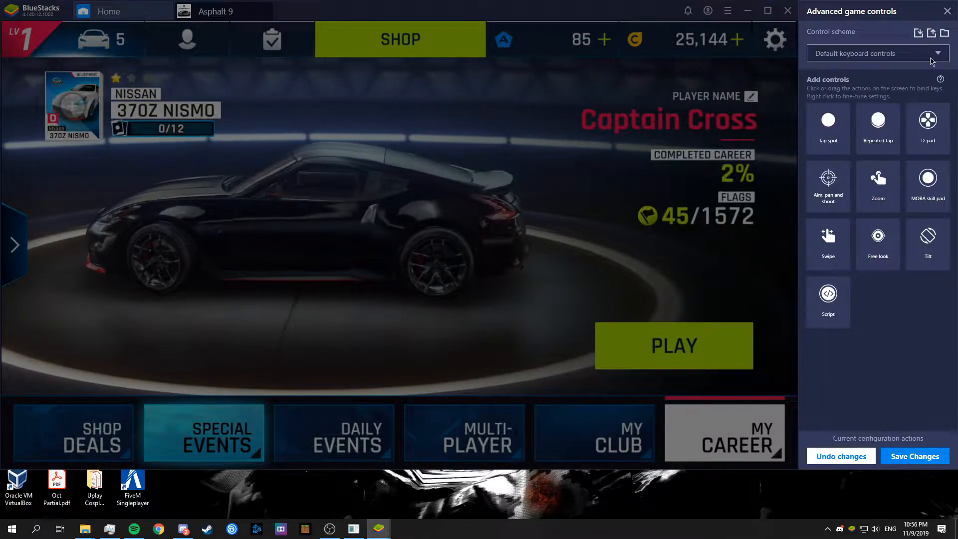
pyautogui.moveTo(918, 32)
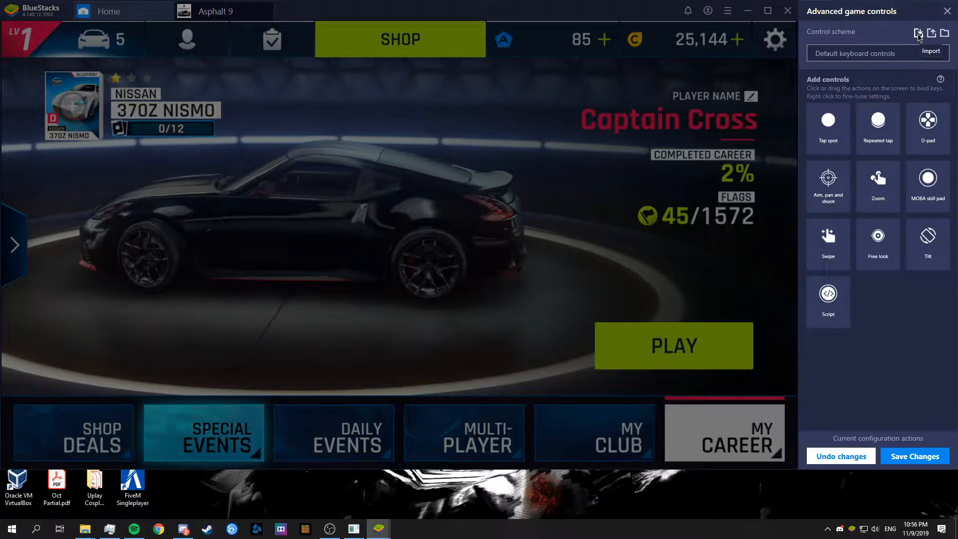
# Import 'Captain_Cross Custom Asphalt 9 keymap.cfg' as the Captain Cross Custom Settings scheme
pyautogui.click(918, 31)
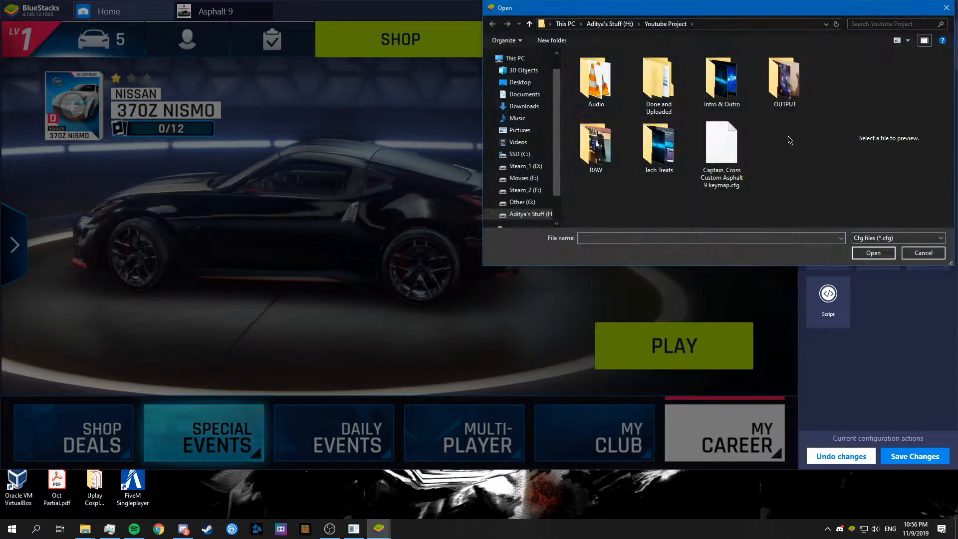
pyautogui.click(722, 143)
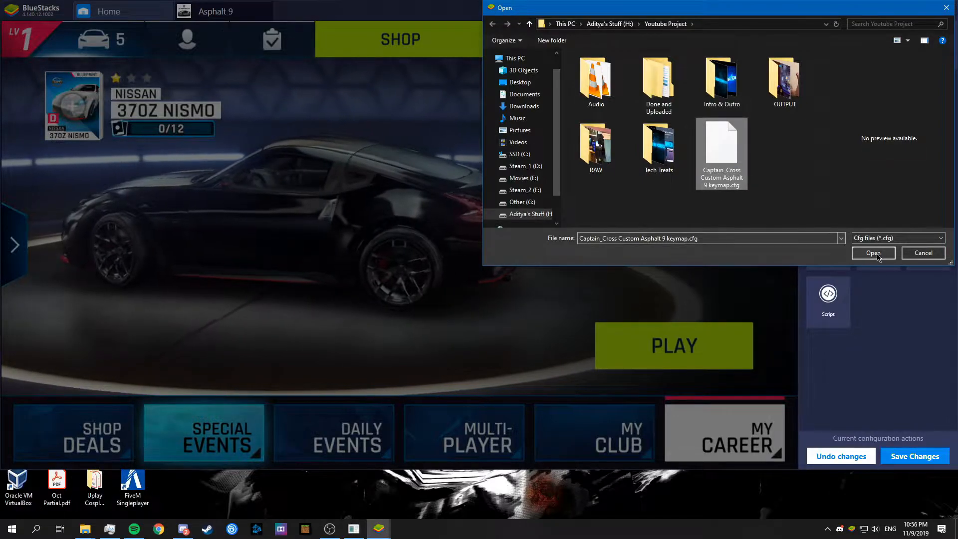
pyautogui.click(873, 253)
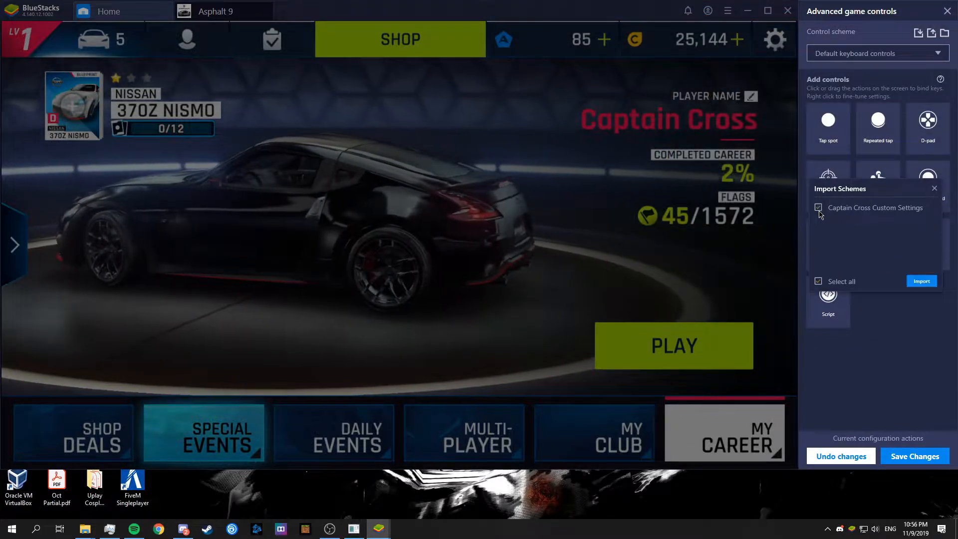
pyautogui.click(921, 281)
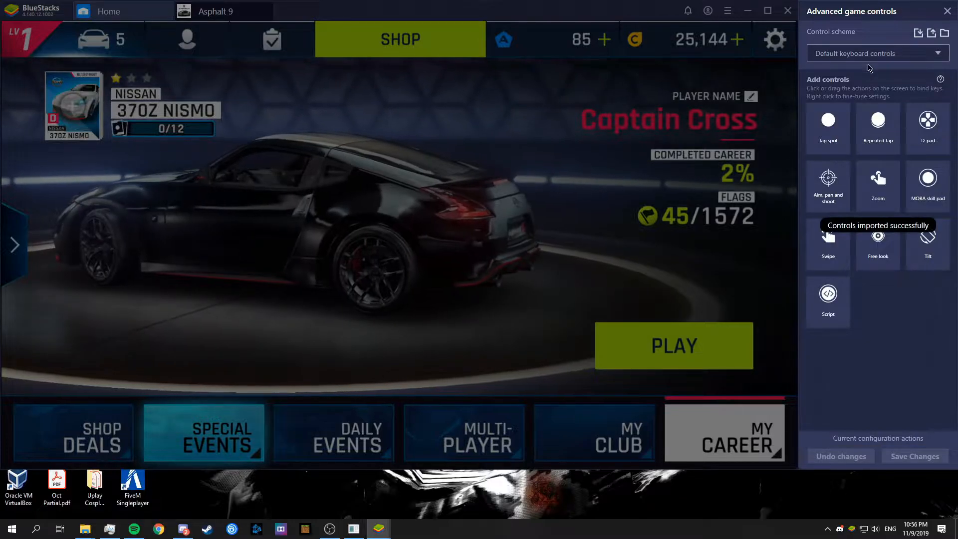
# Switch the control scheme to Captain Cross Custom Settings and save the changes
pyautogui.click(878, 53)
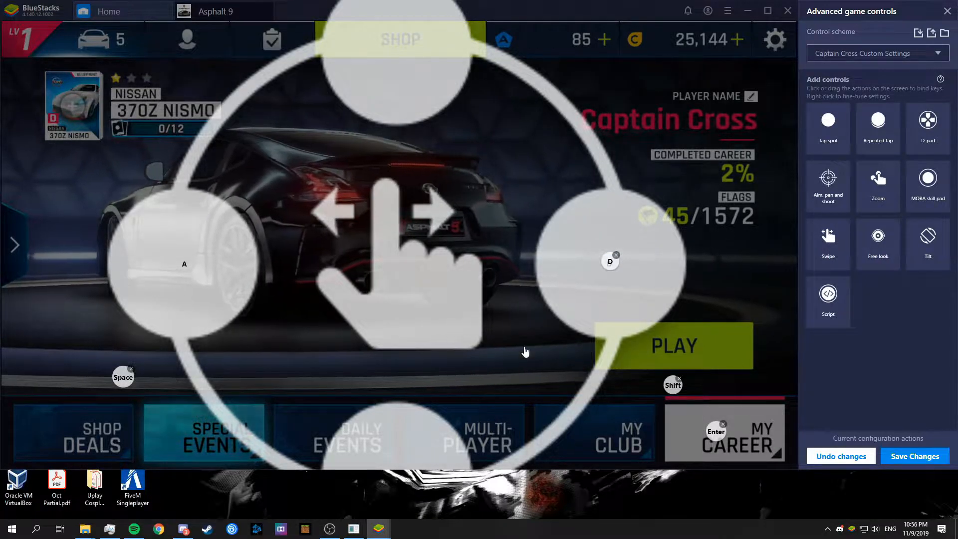
pyautogui.moveTo(102, 402)
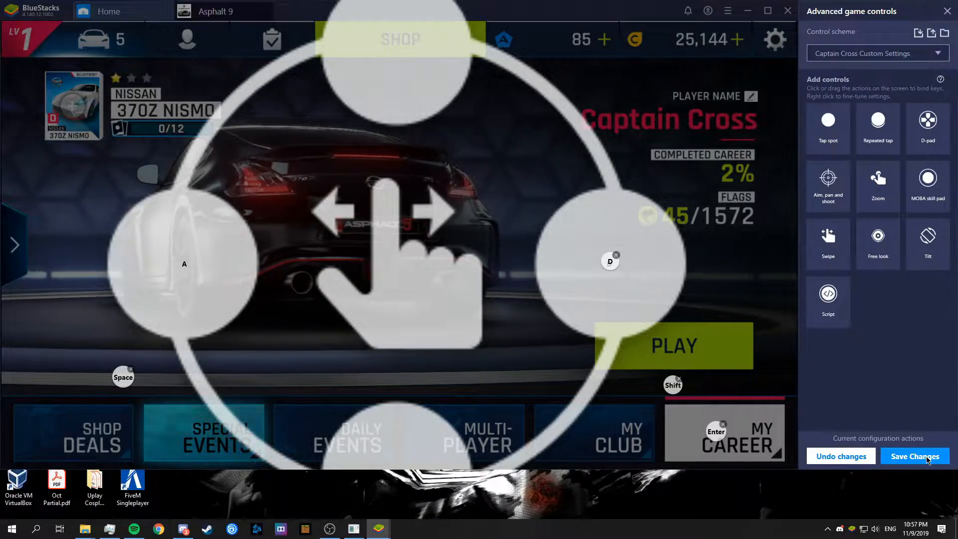
pyautogui.click(915, 456)
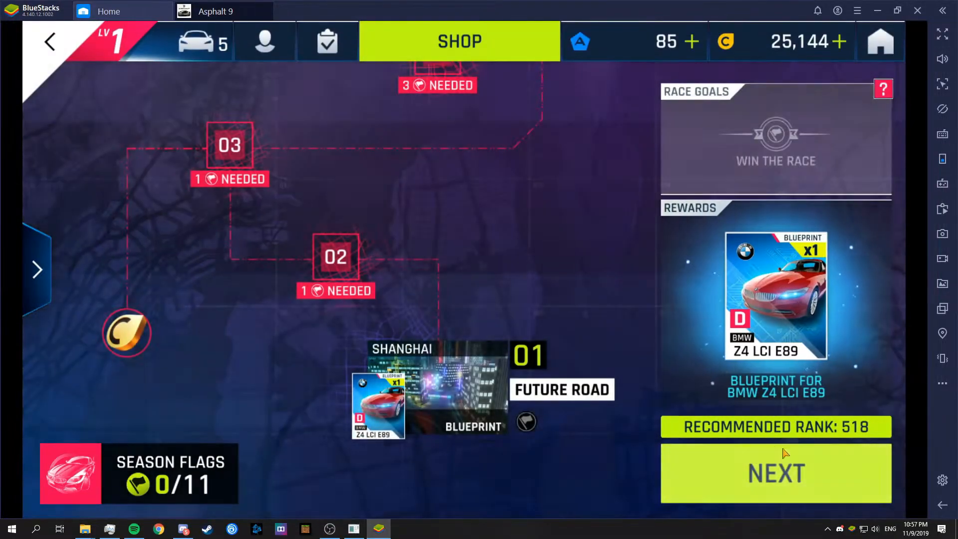
# Proceed from the career race to car selection and start with the BMW Z4 LCI E89
pyautogui.click(776, 473)
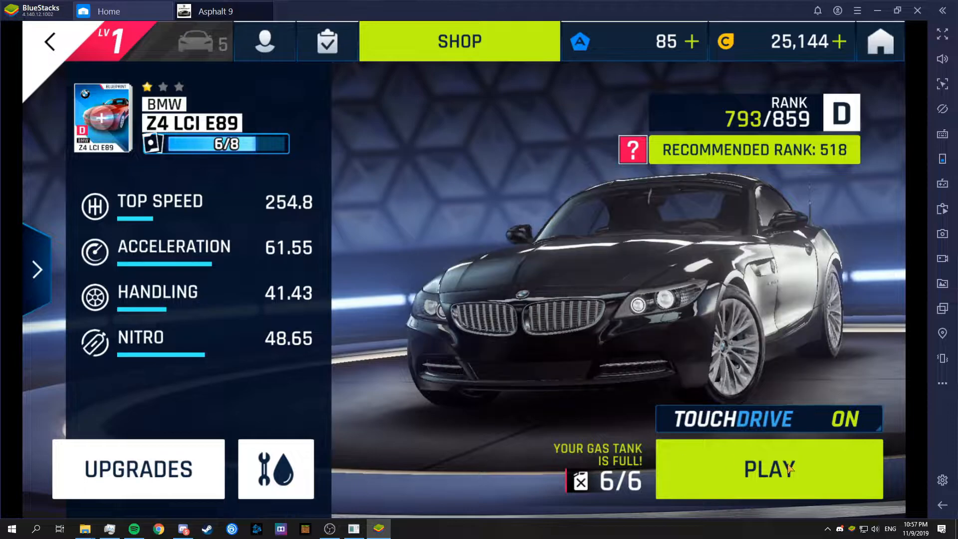
pyautogui.click(770, 470)
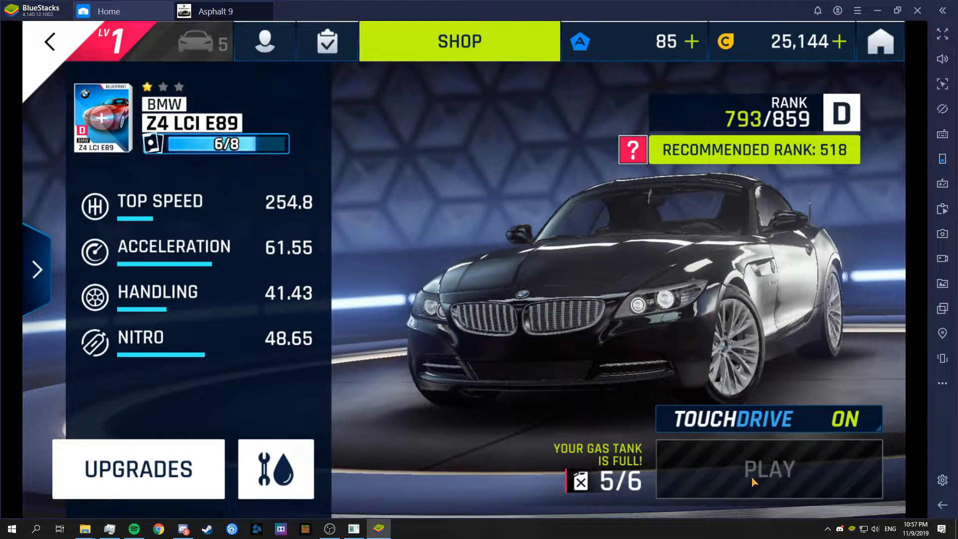
pyautogui.click(769, 468)
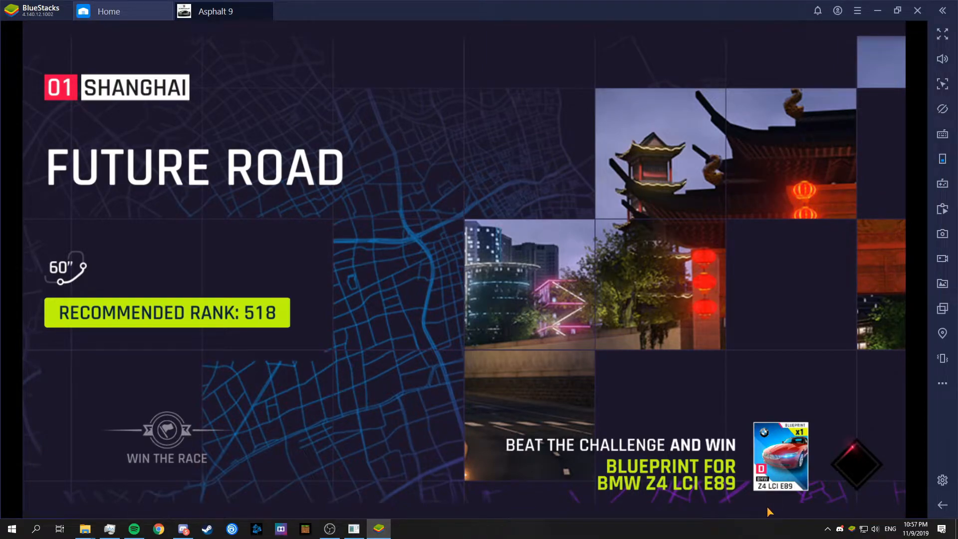
pyautogui.moveTo(770, 531)
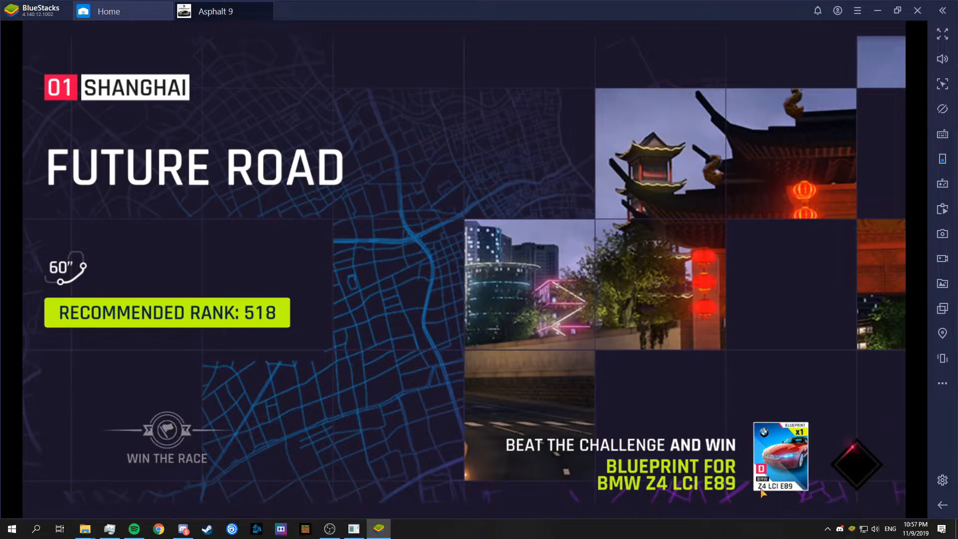
pyautogui.moveTo(724, 445)
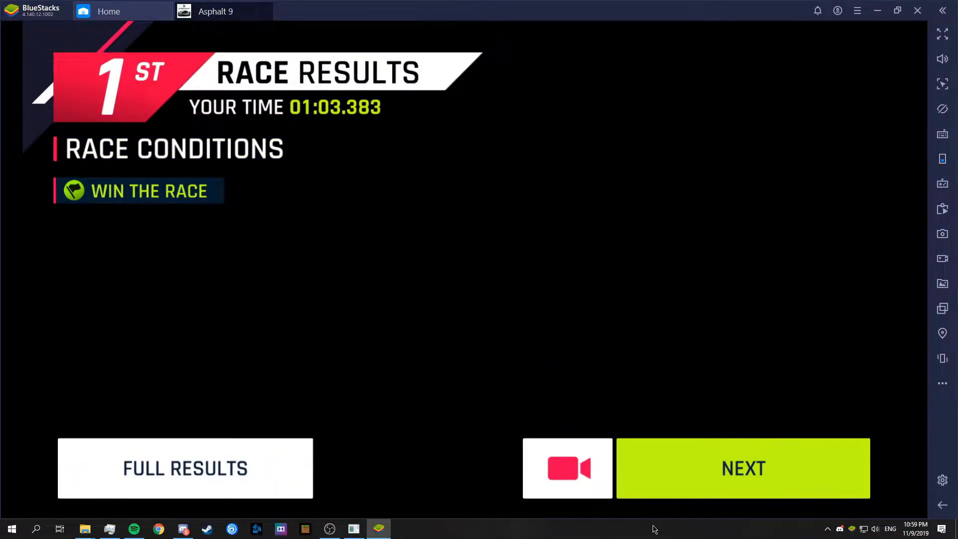
# Continue past race results and rewards, then decline rating the game on Google Play
pyautogui.click(743, 468)
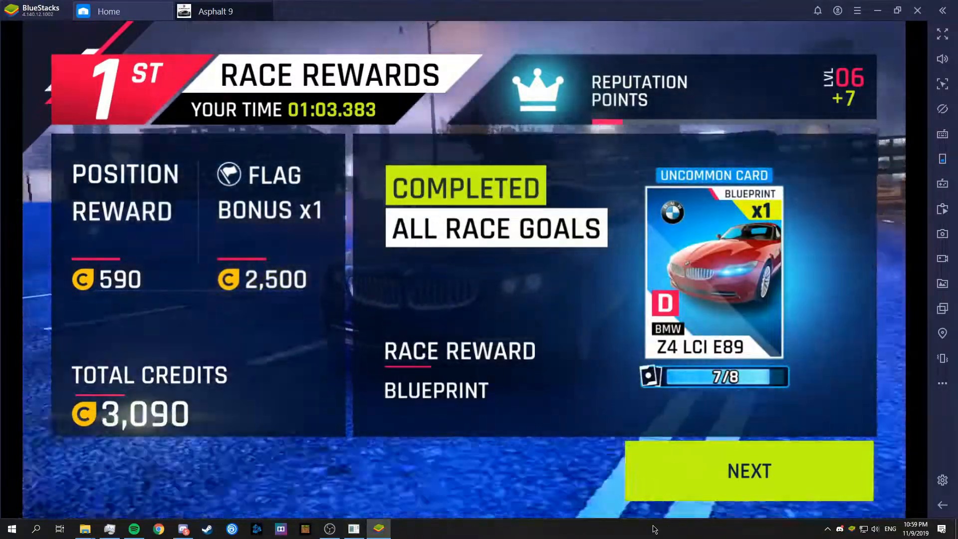
pyautogui.click(749, 470)
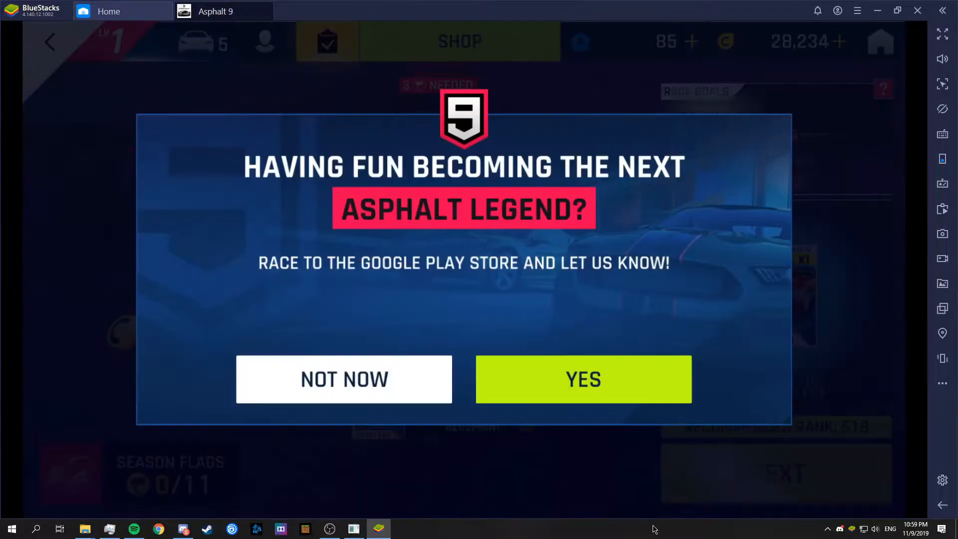
pyautogui.moveTo(573, 483)
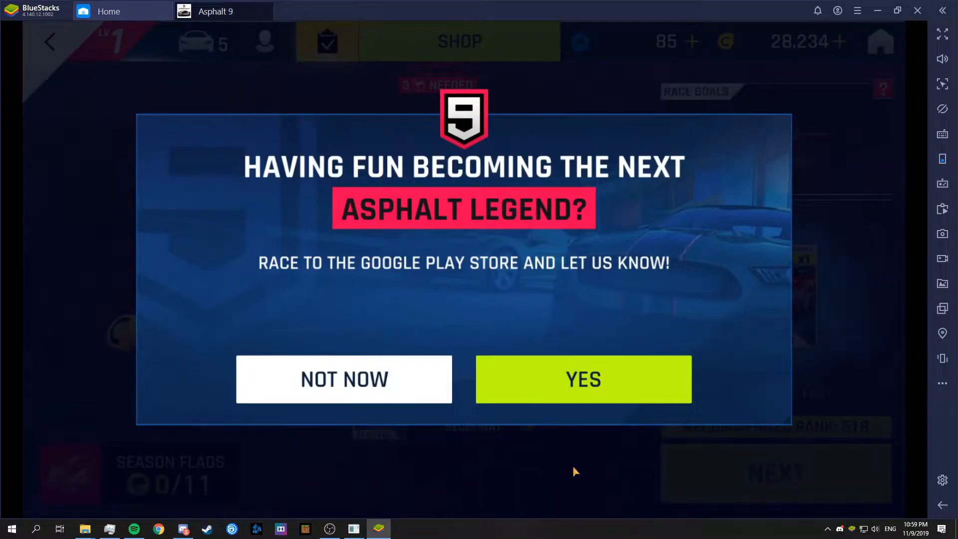
pyautogui.click(343, 379)
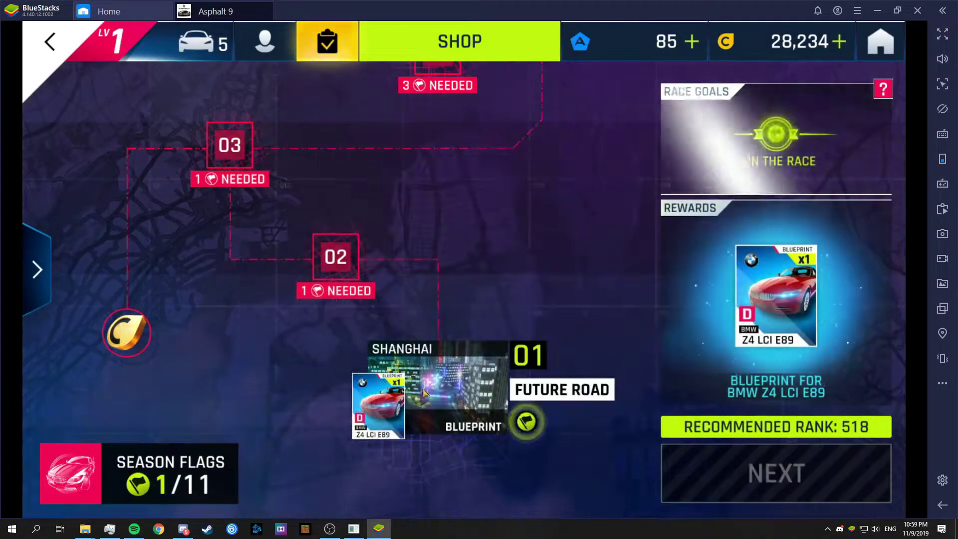
# Advance the career map, collect the 7,900-credit reward and continue to the Downtown Rise race
pyautogui.click(437, 395)
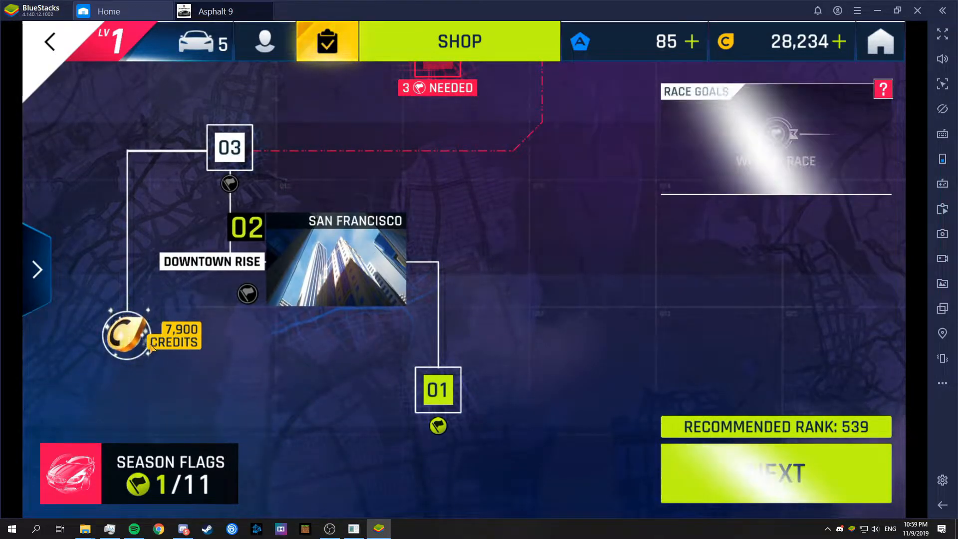
pyautogui.click(127, 335)
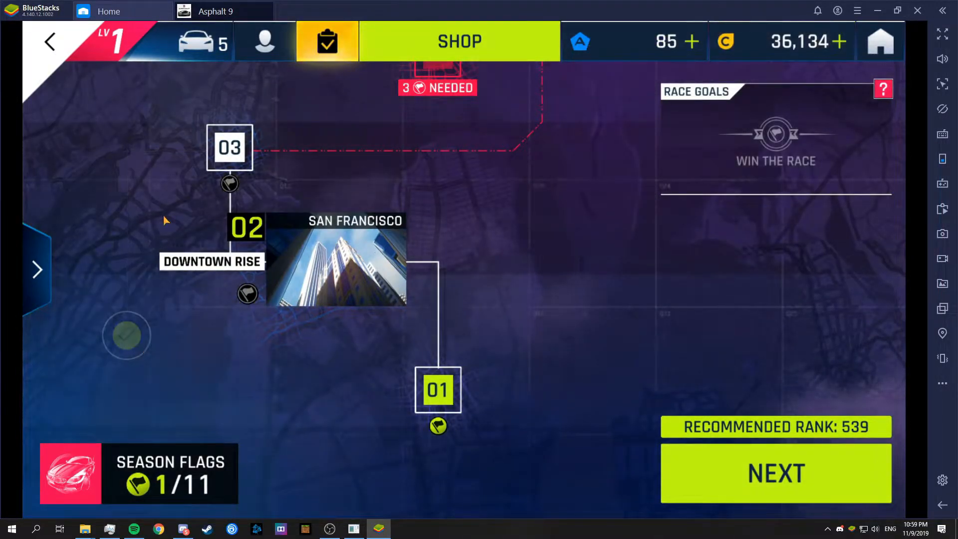
pyautogui.click(776, 473)
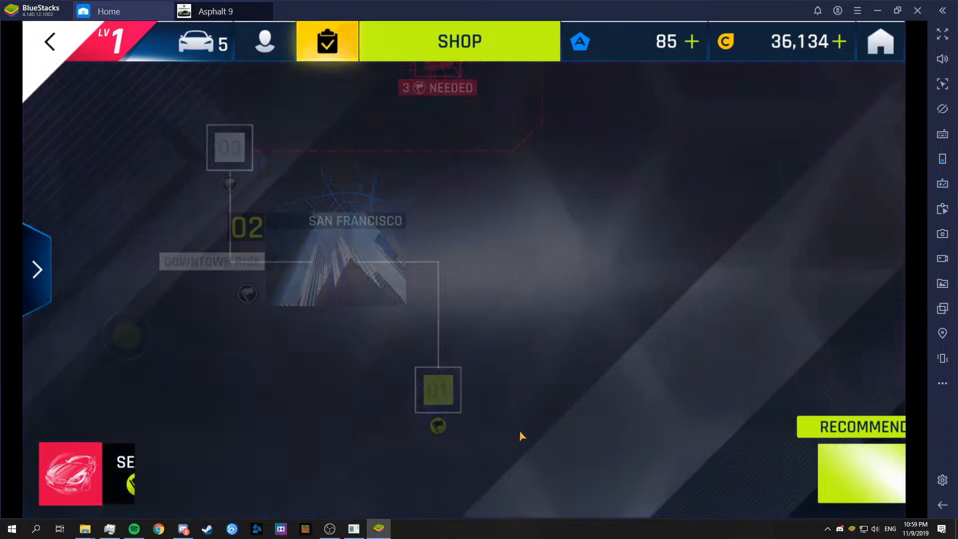